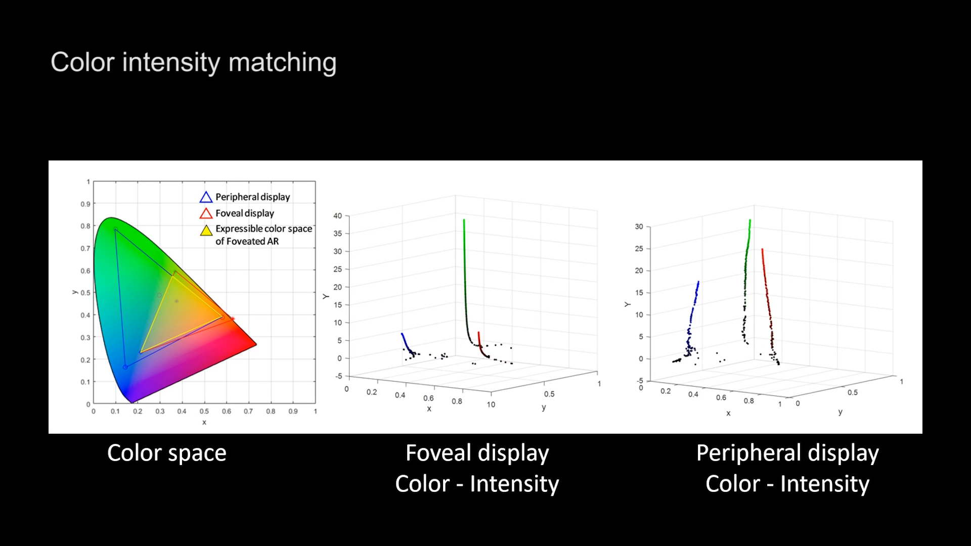
{"action": "key", "text": "right"}
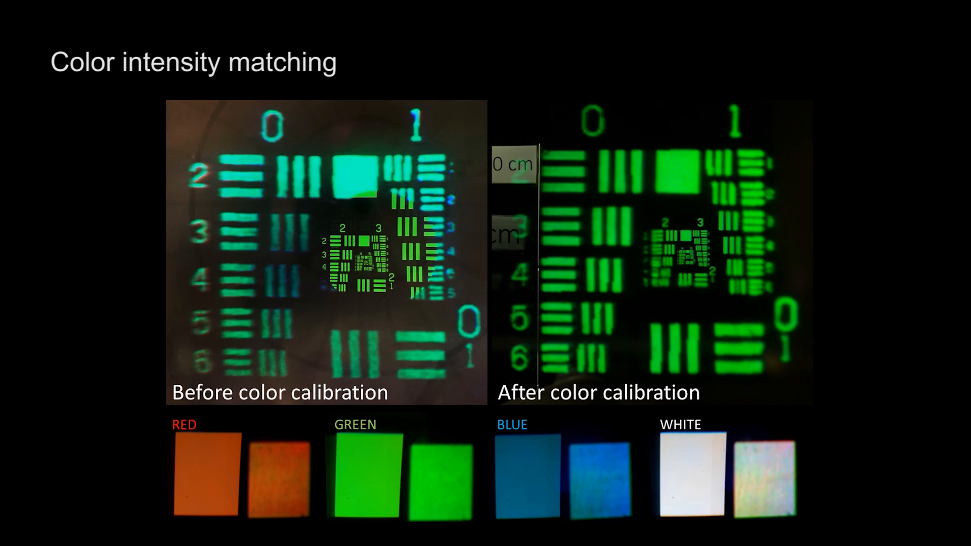
{"action": "key", "text": "right"}
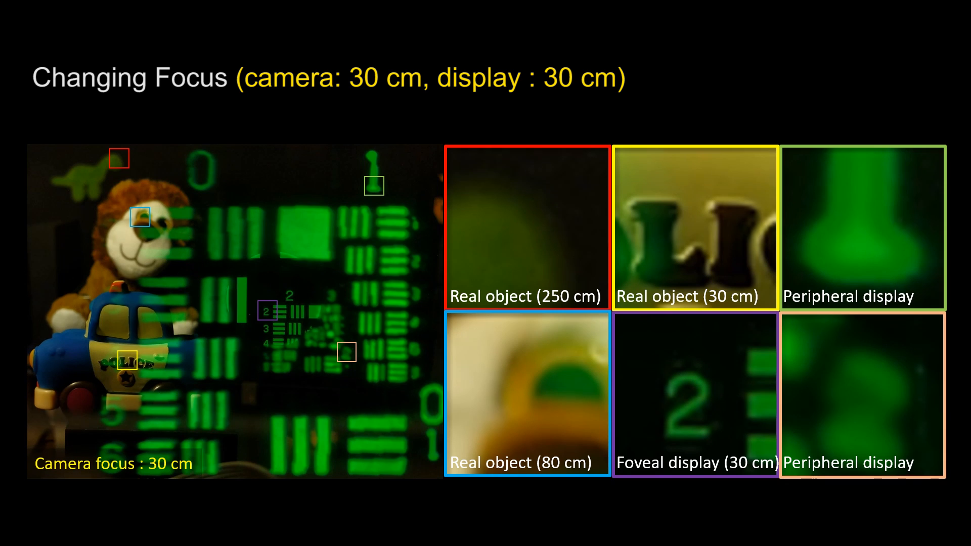
{"action": "key", "text": "right"}
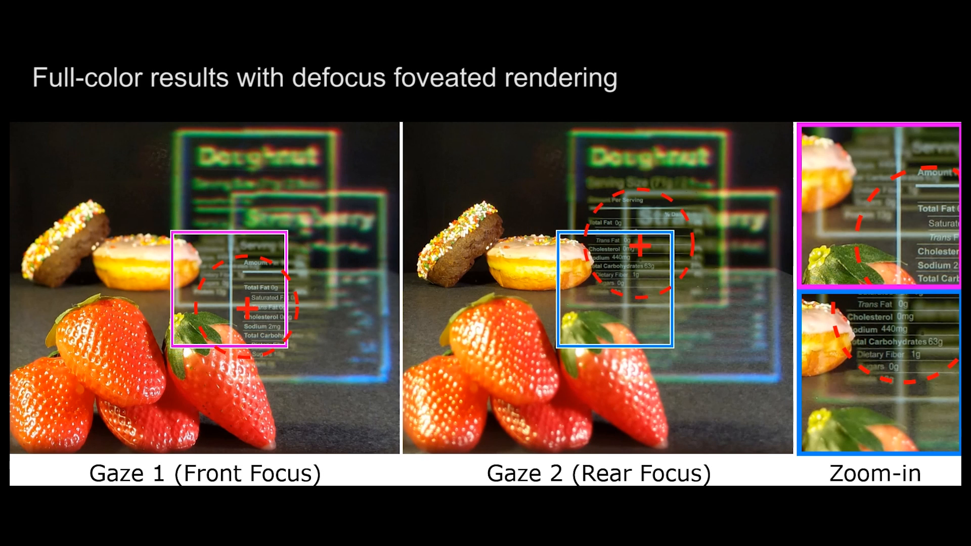